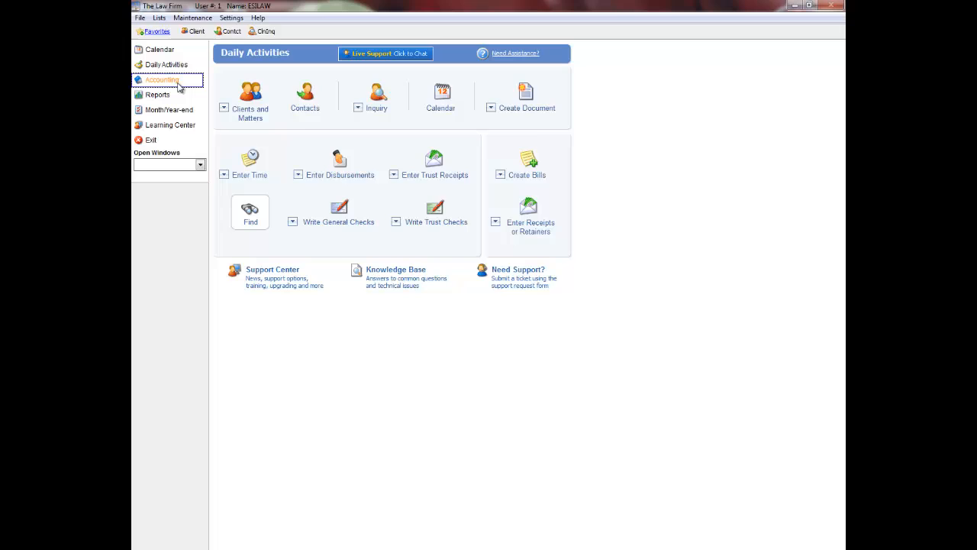
- Go to the Accounting section and bring up G/L Reports
left_click(161, 79)
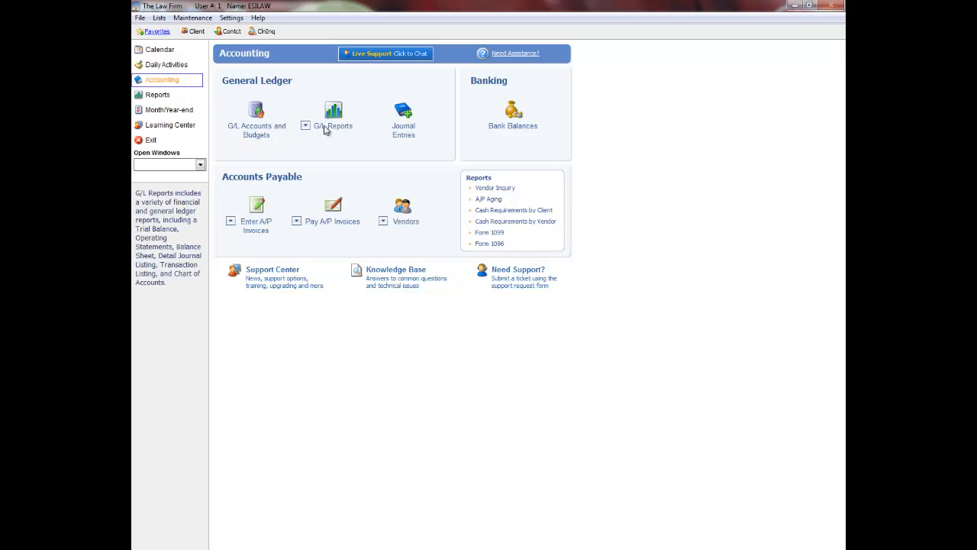
left_click(333, 110)
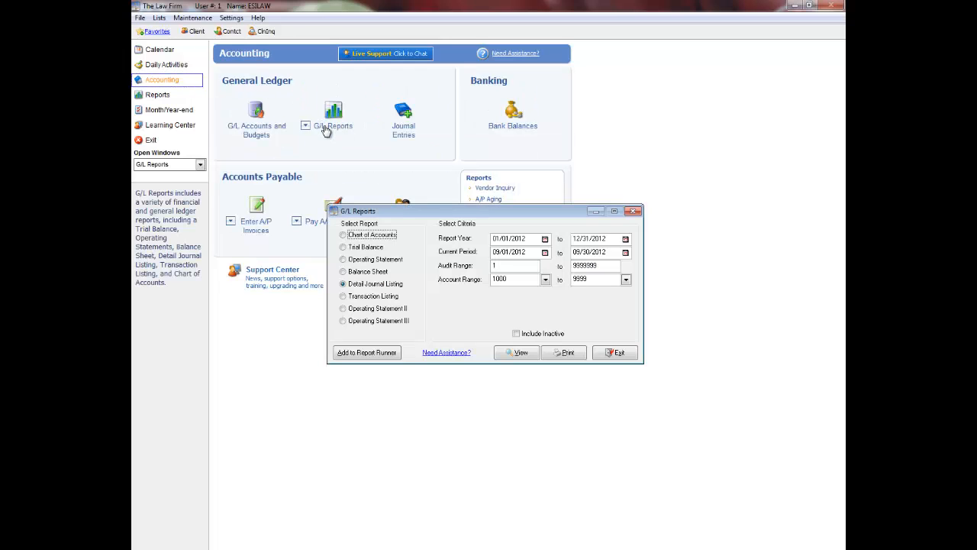
mouse_move(384, 127)
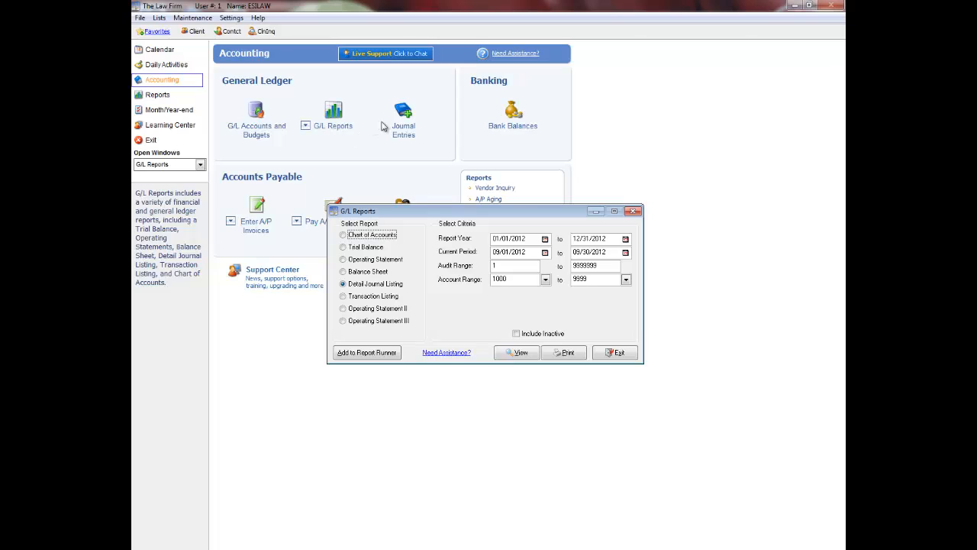
mouse_move(403, 121)
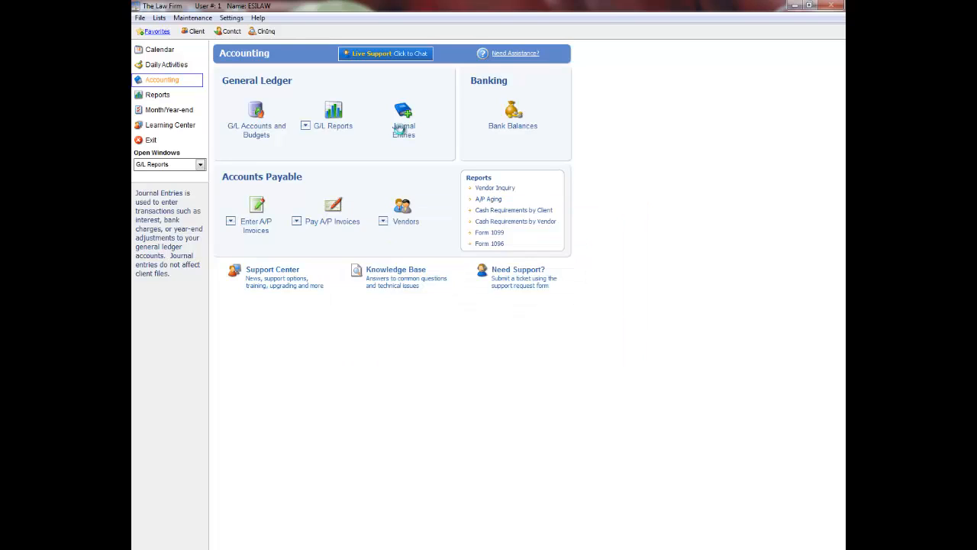
- Bring up the Journal Entries window with an empty Enter Transaction form
left_click(403, 115)
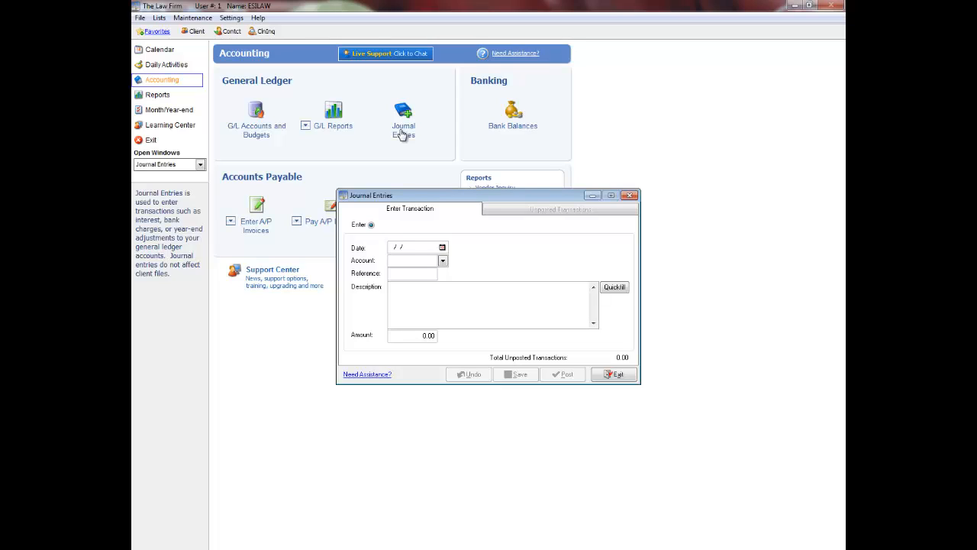
left_click(416, 246)
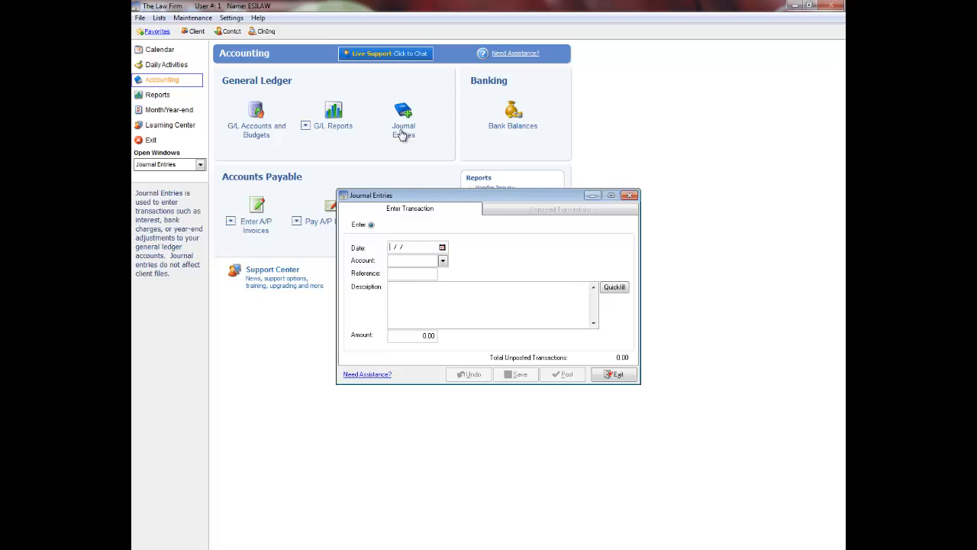
left_click(413, 247)
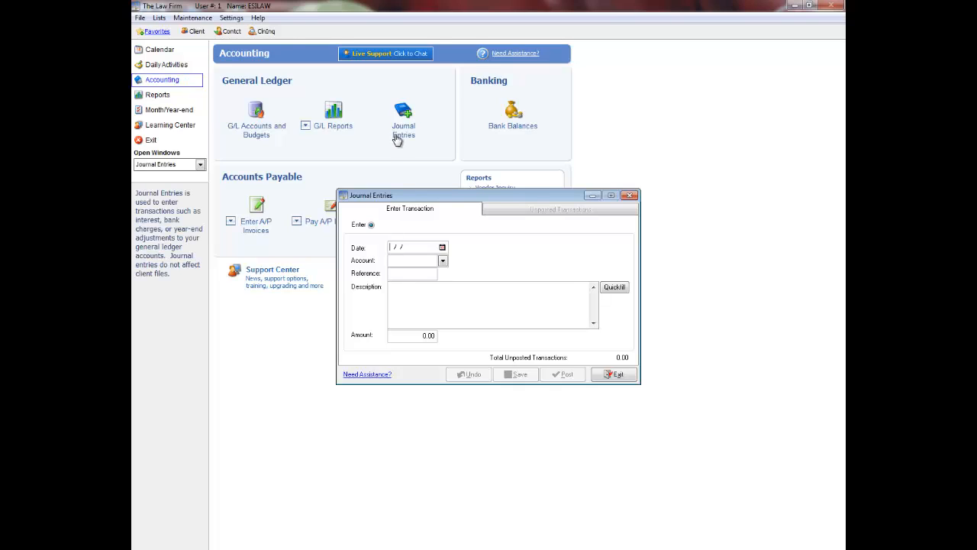
- Enter date 01/01/12, account 5005, description 'Balance Forward' and amount 50.00
type("01/01/1")
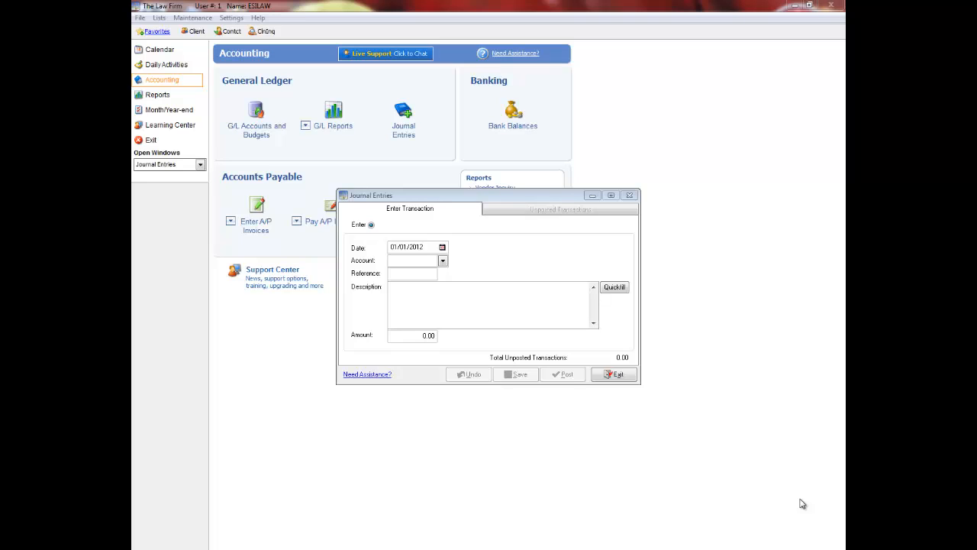
left_click(412, 261)
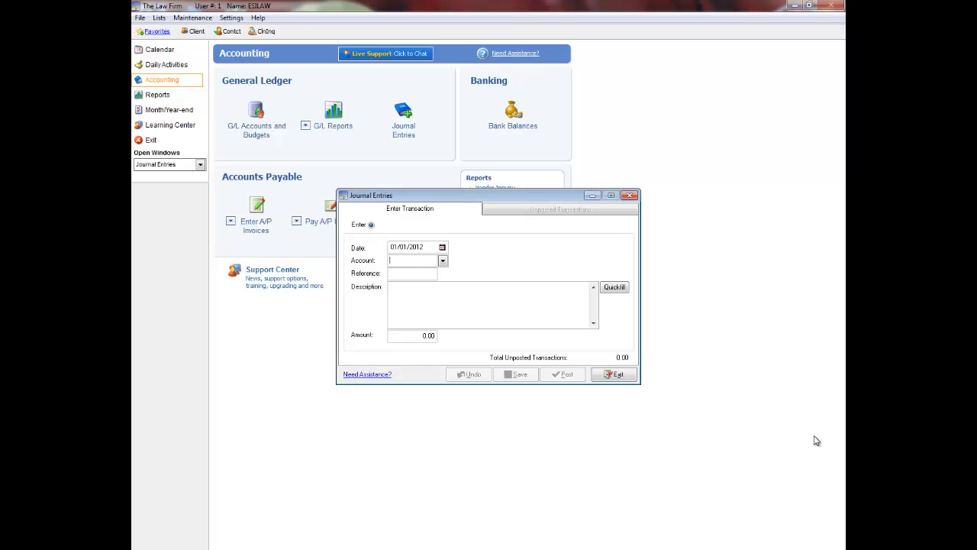
left_click(443, 261)
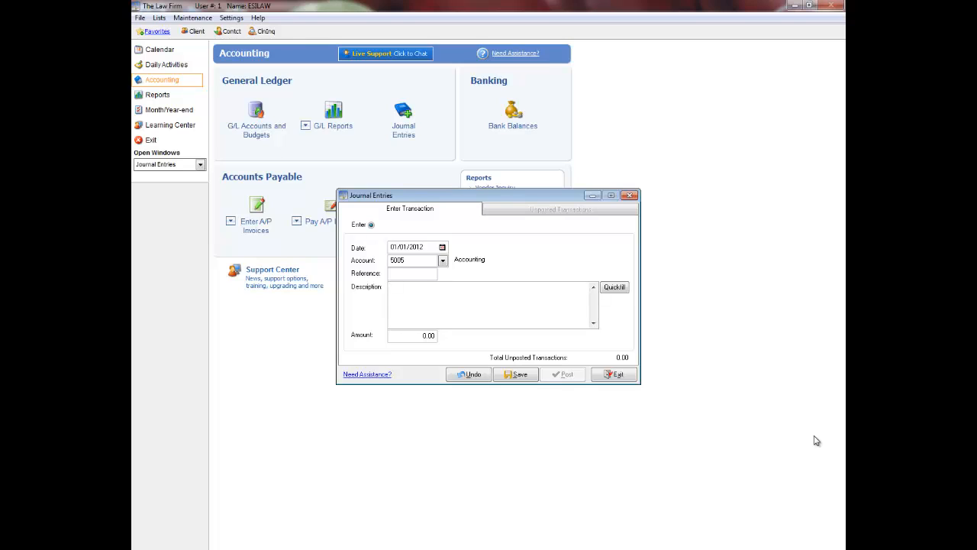
type("bf")
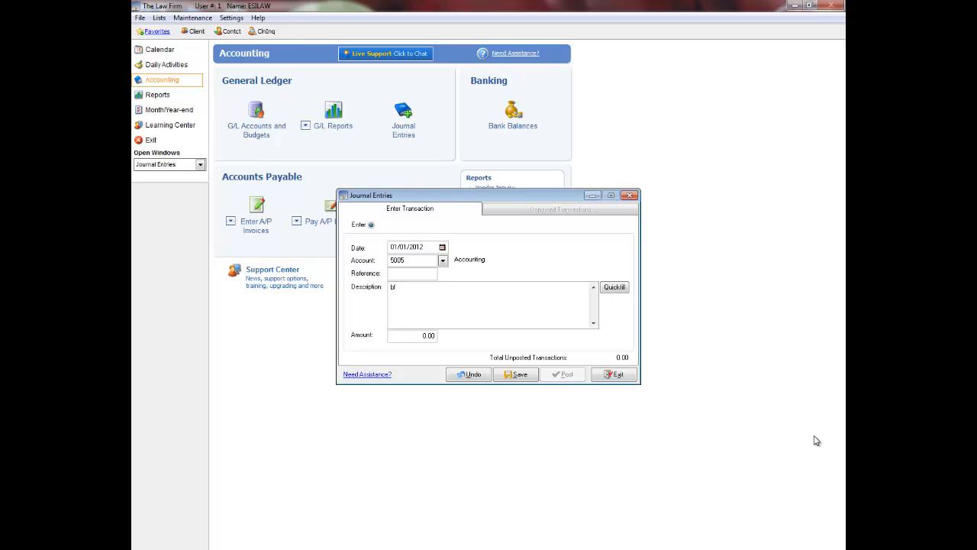
type("Balance Forward")
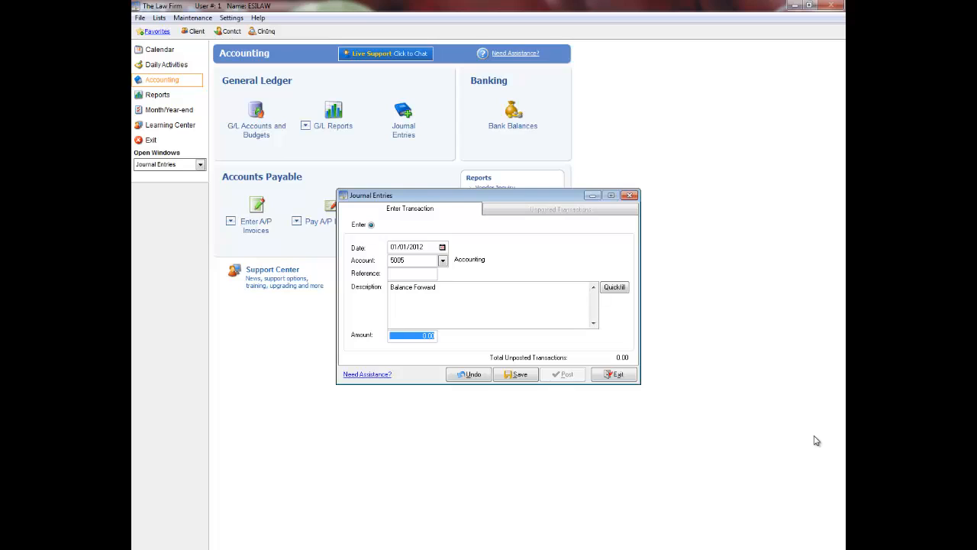
type("50.00")
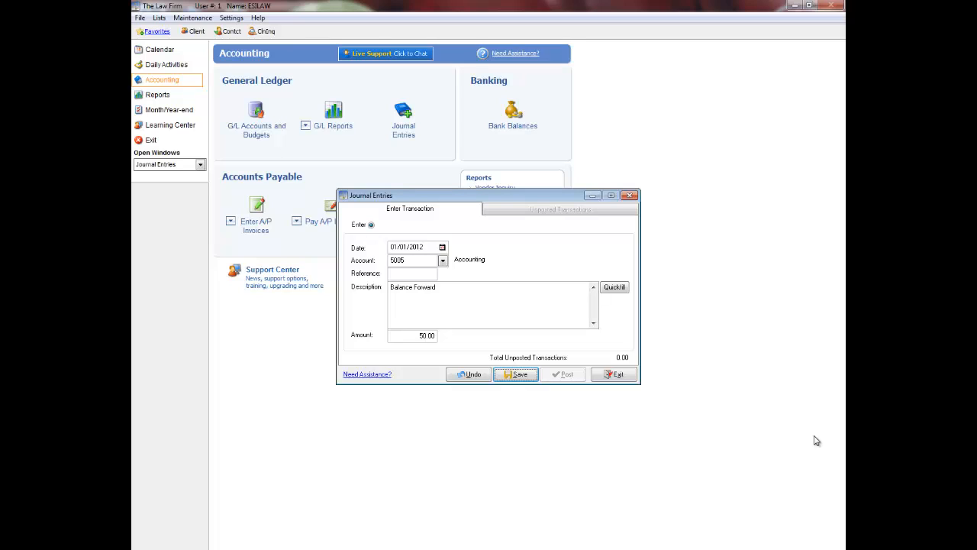
- Save the 50.00 Balance Forward entry as an unposted transaction
left_click(516, 374)
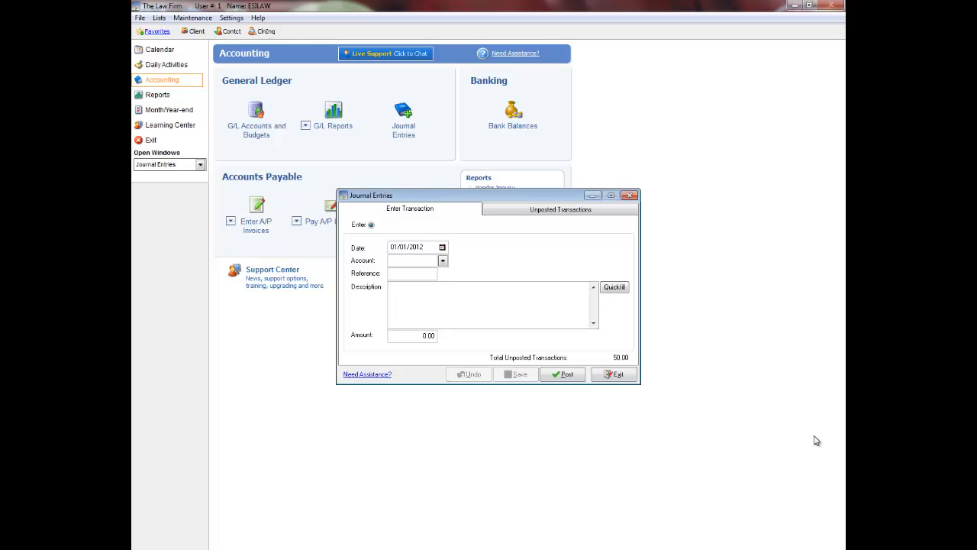
left_click(412, 260)
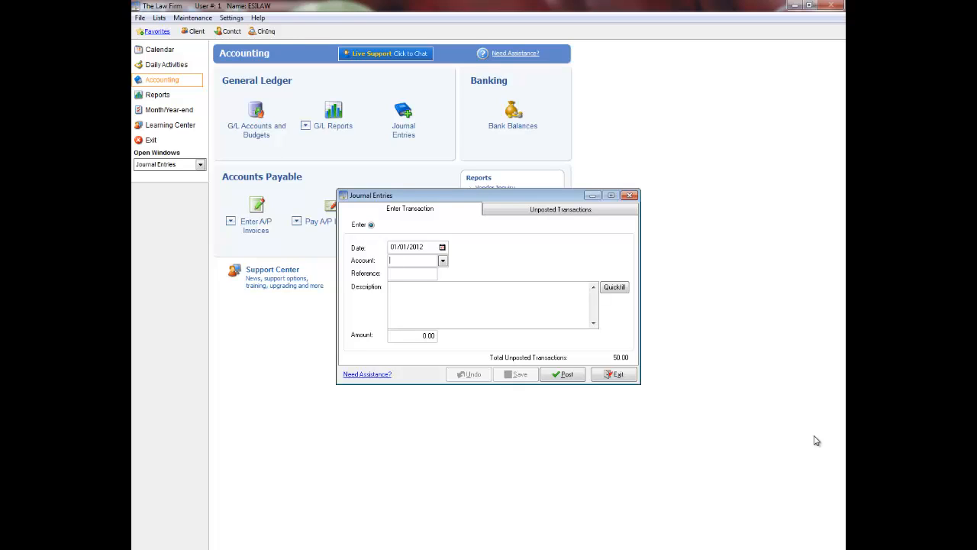
mouse_move(633, 366)
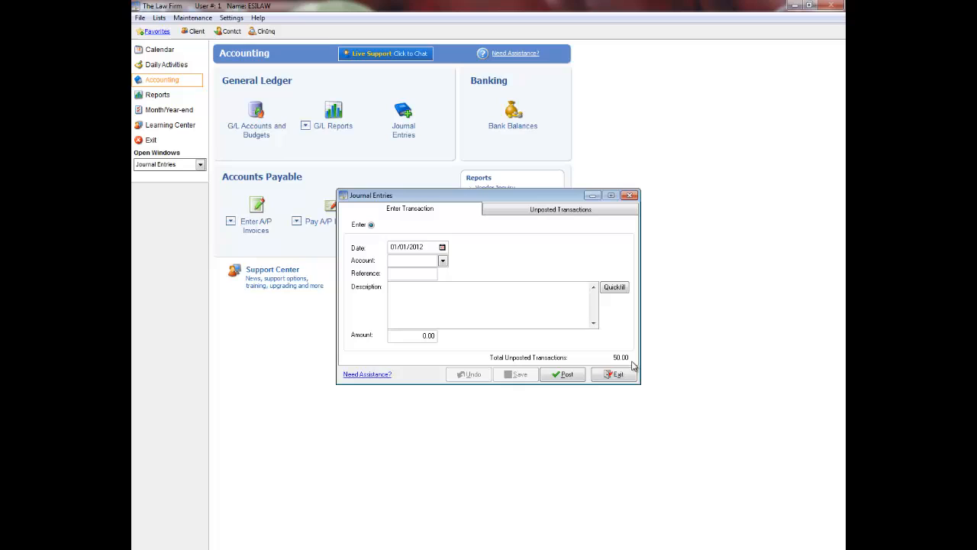
mouse_move(564, 374)
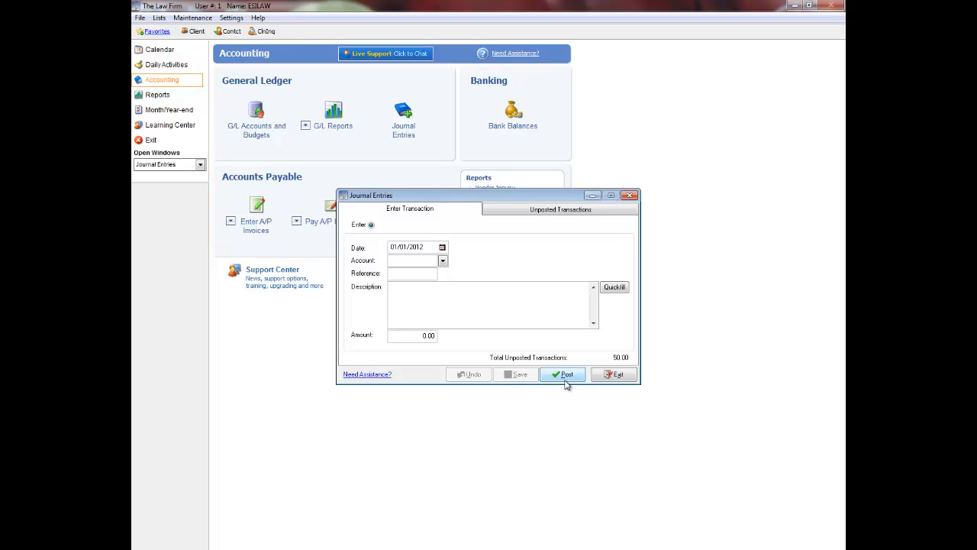
left_click(412, 260)
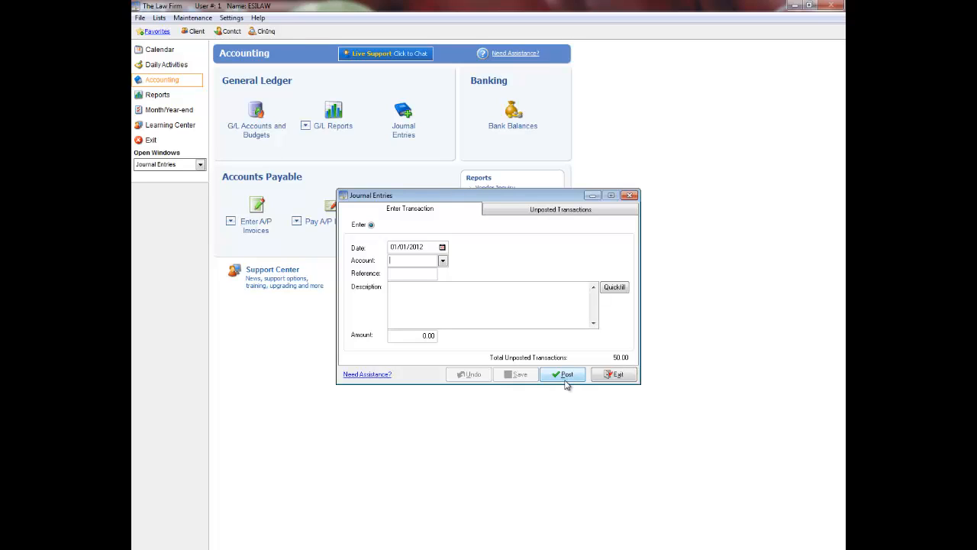